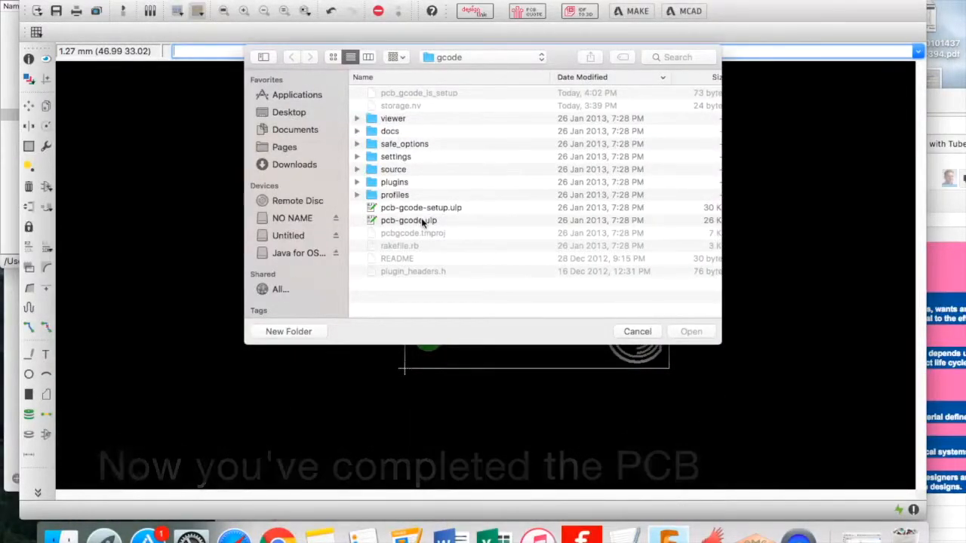
- Run pcb-gcode-setup.ulp and review the Machine axis and feed settings
{"action": "left_click", "coordinate": [420, 209]}
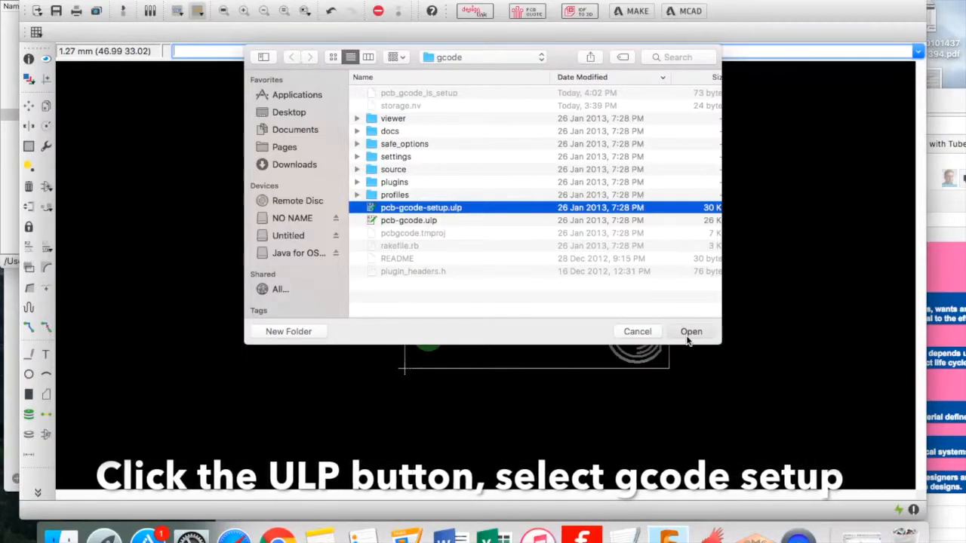
{"action": "left_click", "coordinate": [692, 332]}
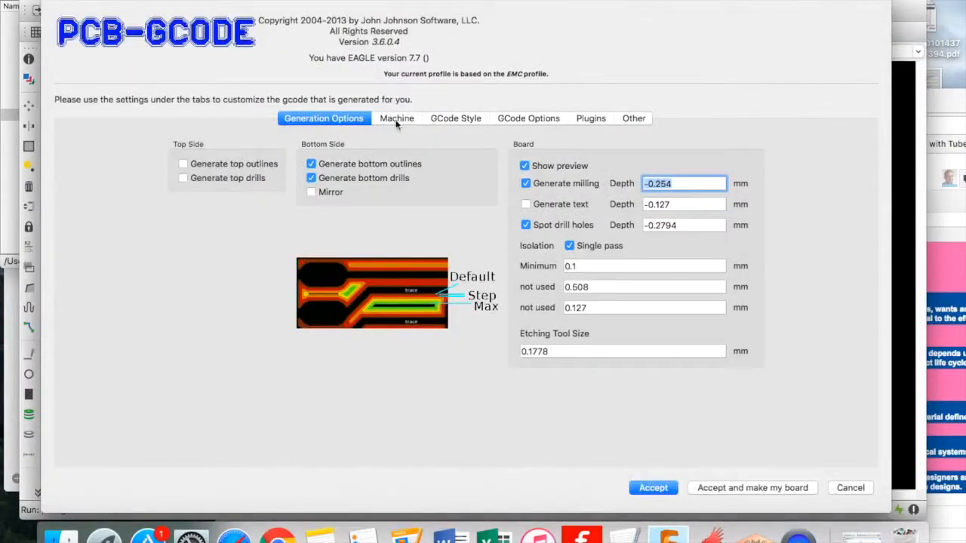
{"action": "left_click", "coordinate": [395, 118]}
{"action": "type", "text": "10"}
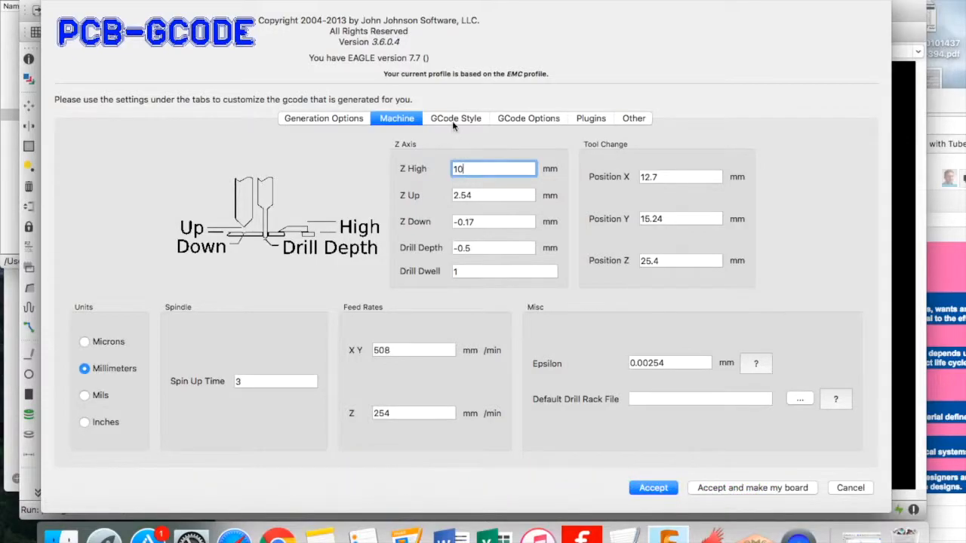
- Choose the EMC gcode style and accept the gcode setup settings
{"action": "left_click", "coordinate": [456, 118]}
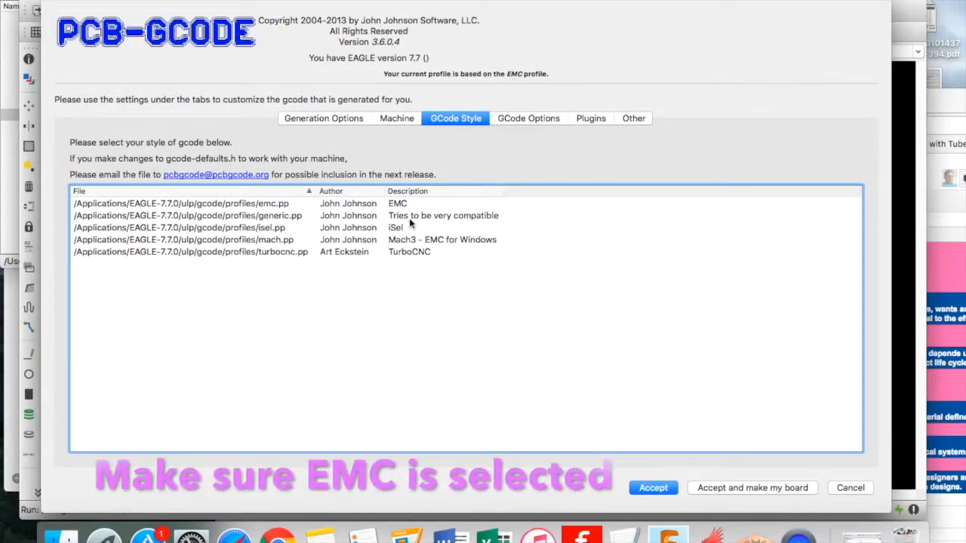
{"action": "left_click", "coordinate": [182, 202]}
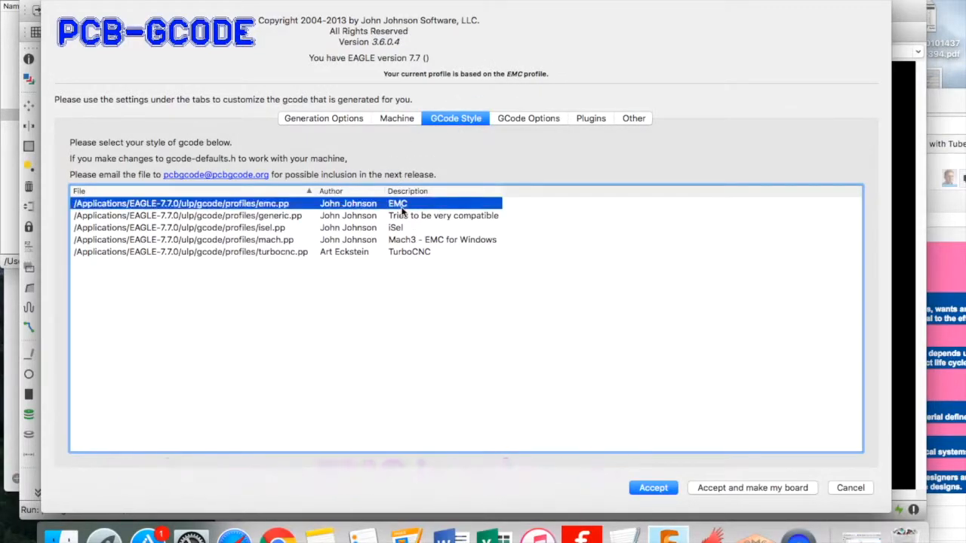
{"action": "left_click", "coordinate": [323, 118]}
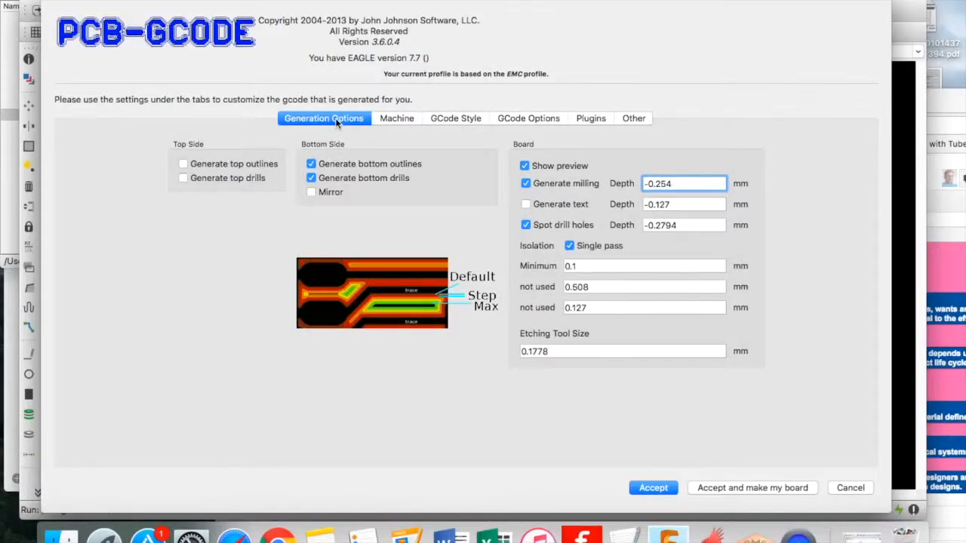
{"action": "mouse_move", "coordinate": [336, 173]}
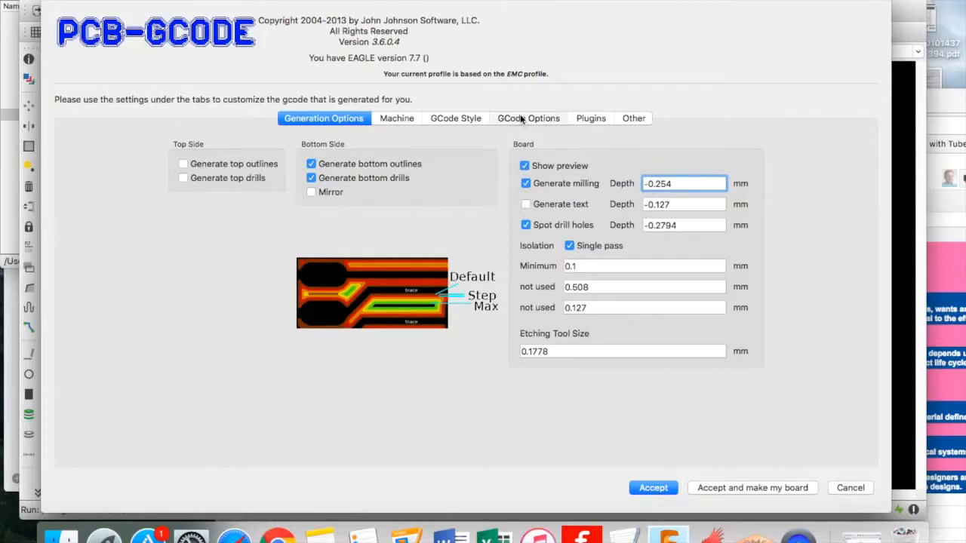
{"action": "left_click", "coordinate": [528, 117]}
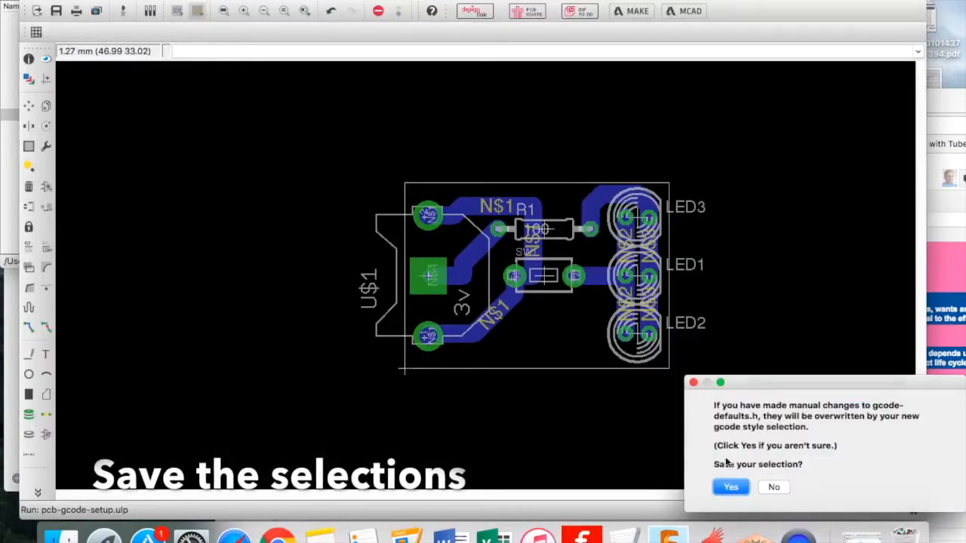
{"action": "left_click", "coordinate": [731, 486]}
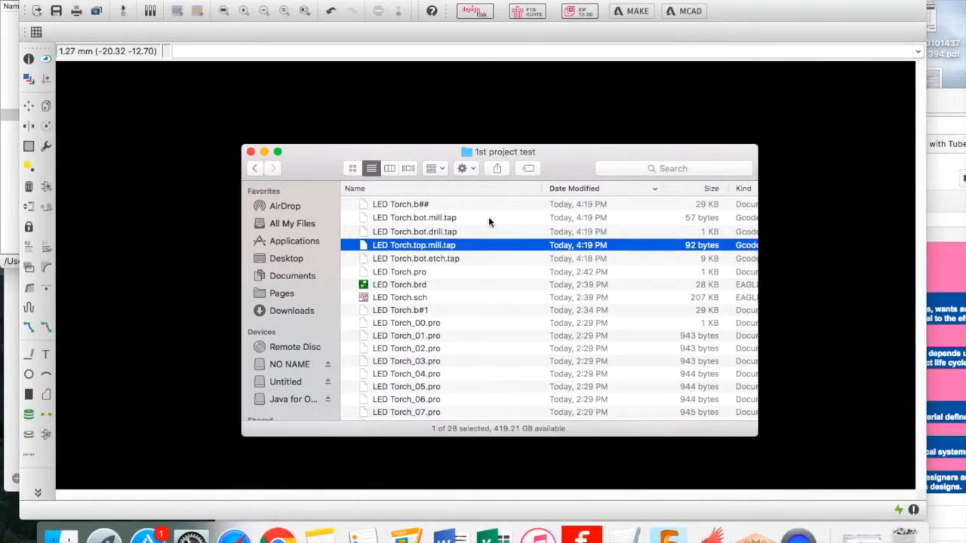
- Open LED Torch.bot.etch.tap from the 1st project test folder
{"action": "left_click", "coordinate": [413, 218]}
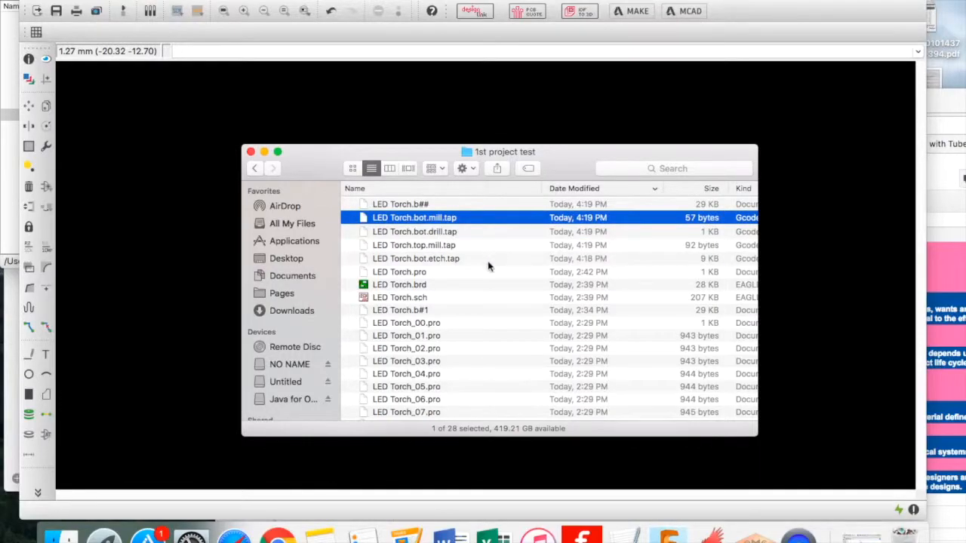
{"action": "left_click", "coordinate": [417, 258]}
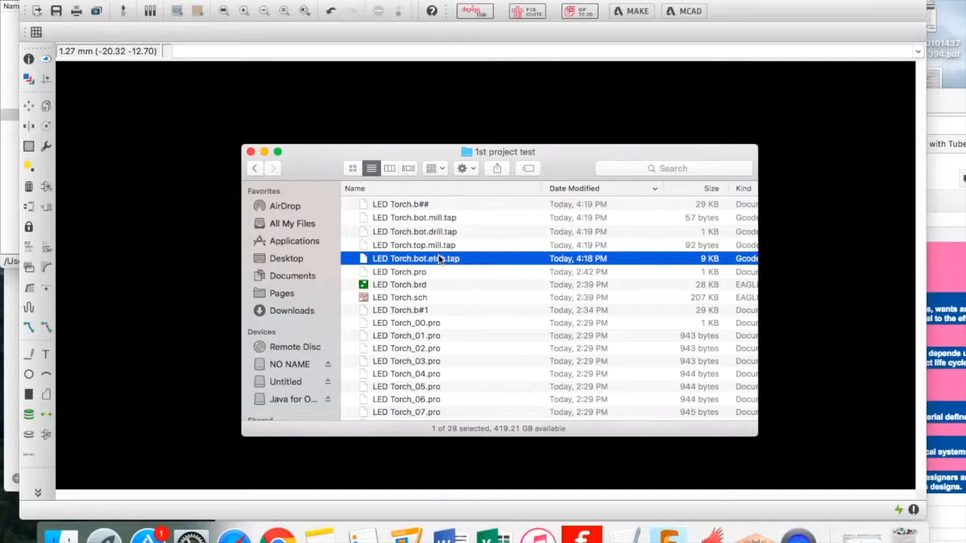
{"action": "double_click", "coordinate": [415, 258]}
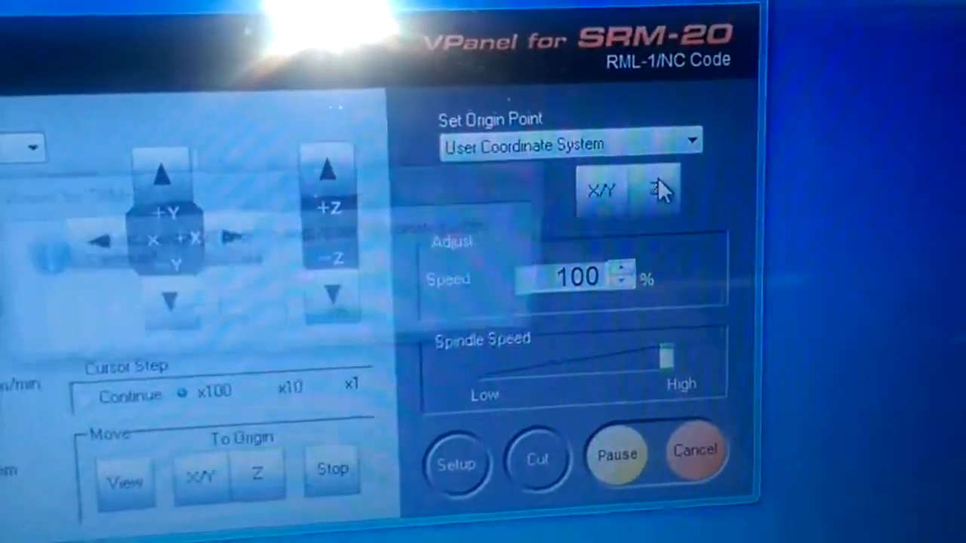
- Set the user-coordinate Z origin at the tool's current height
{"action": "left_click", "coordinate": [658, 190]}
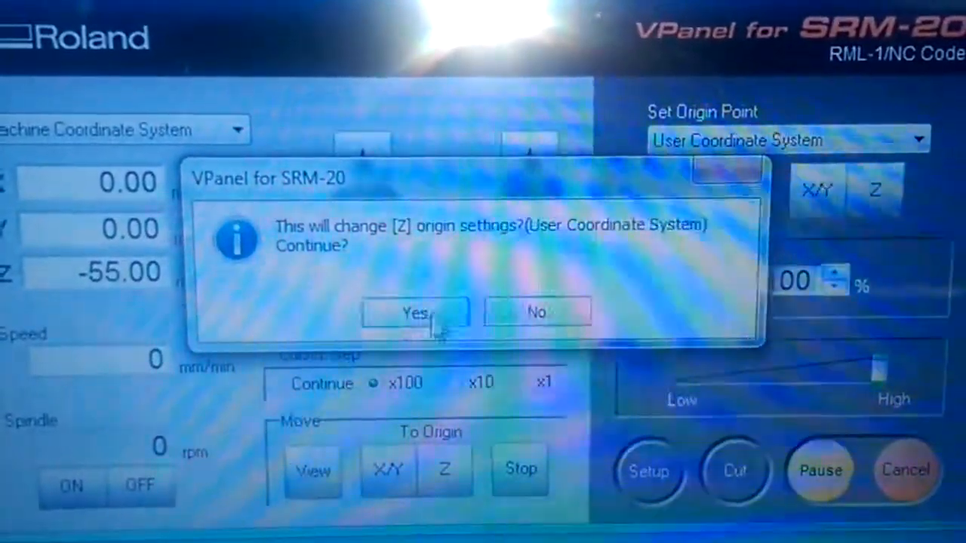